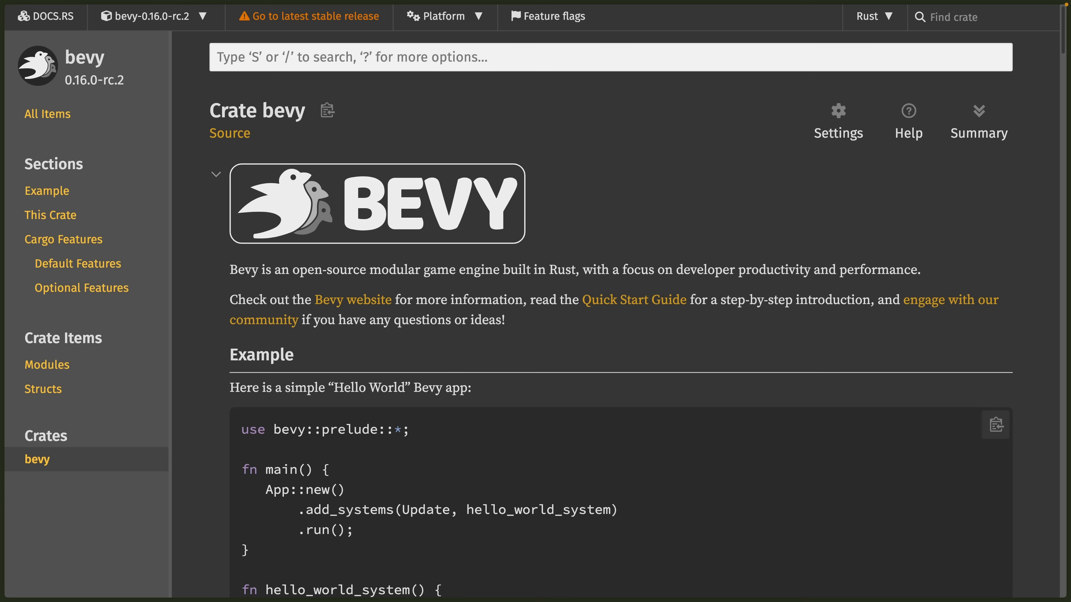
{"action": "mouse_move", "coordinate": [185, 37]}
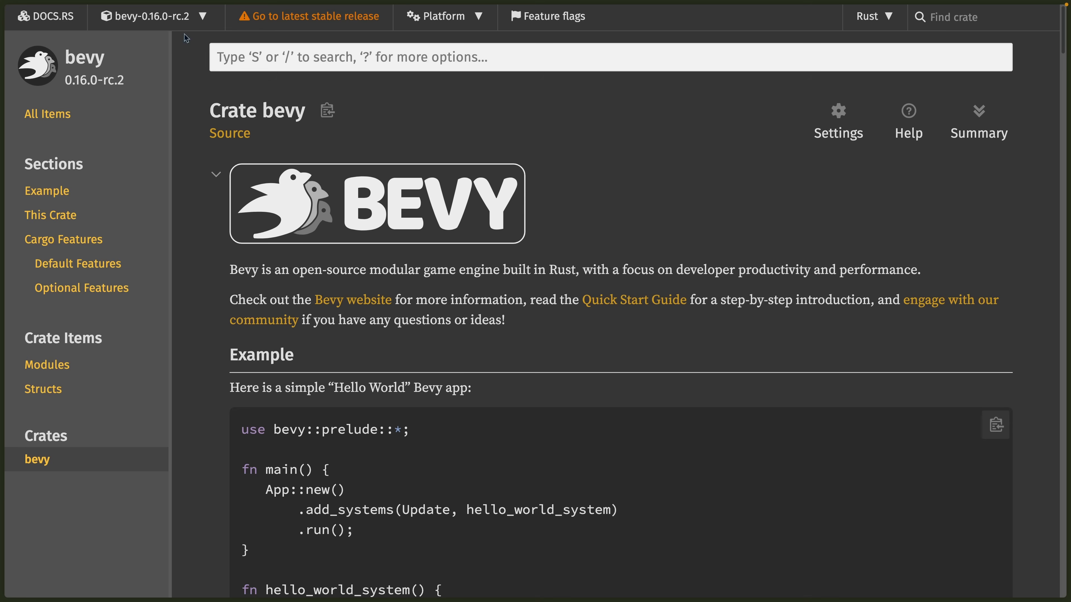
Show the bevy 0.16.0-rc.2 crate info panel with license, owners, dependencies and versions.
{"action": "left_click", "coordinate": [148, 16]}
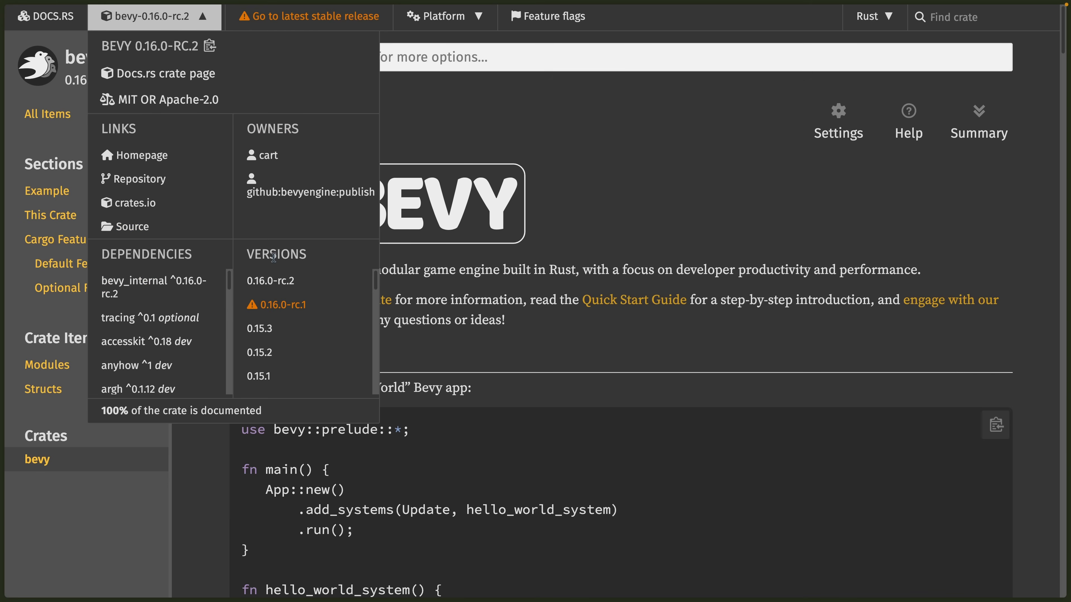
{"action": "mouse_move", "coordinate": [475, 201]}
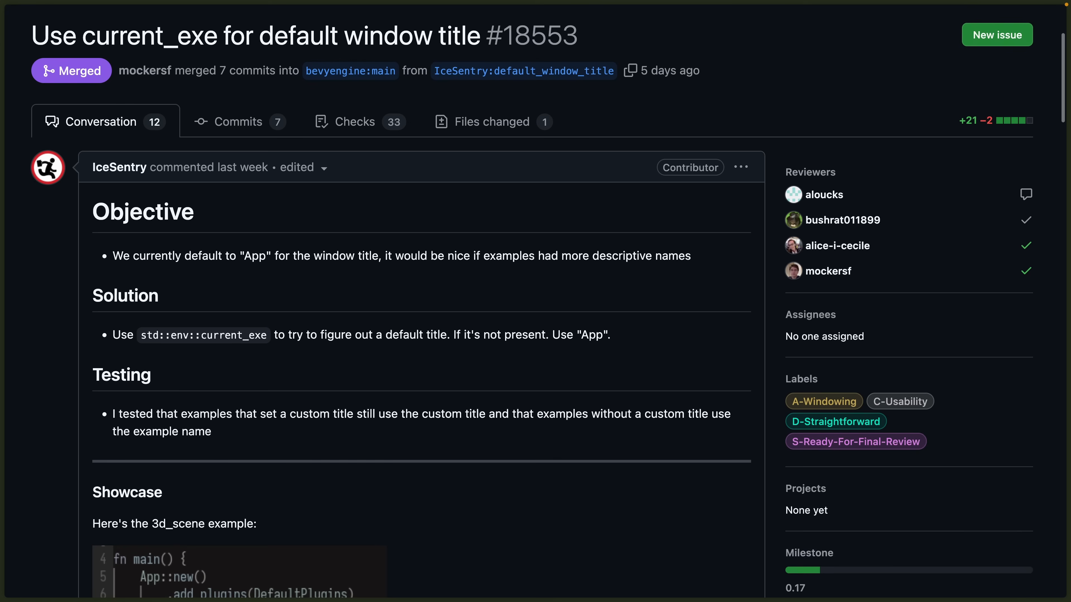
Scroll through the Conversation of merged PR #18553 'Use current_exe for default window title'.
{"action": "scroll", "scroll_direction": "down", "scroll_amount": 3}
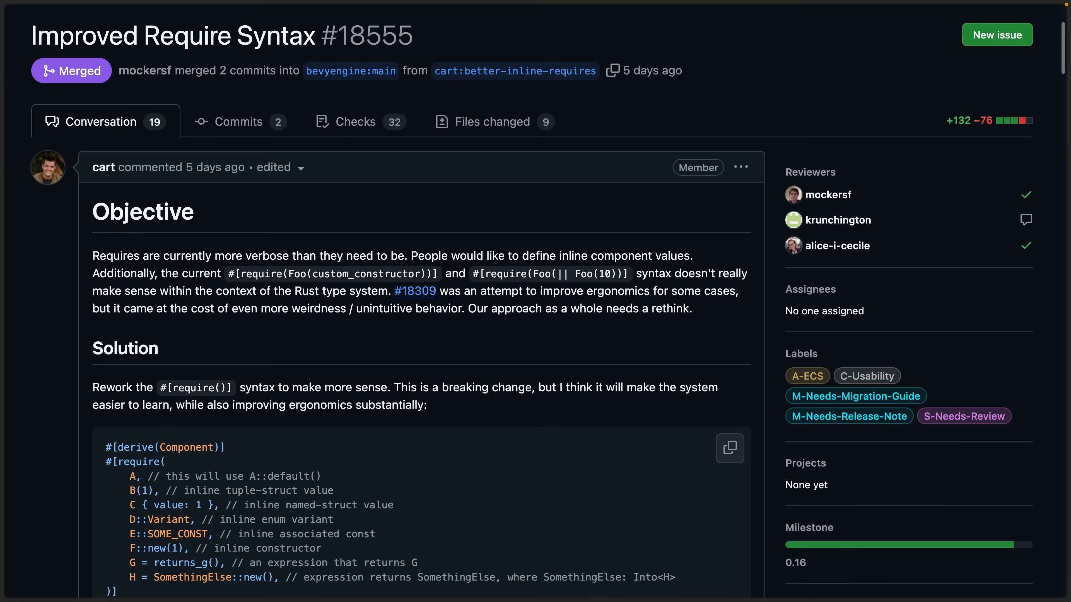
Scroll through PR #18555 'Improved Require Syntax' to its objective and solution code.
{"action": "scroll", "scroll_direction": "down", "scroll_amount": 3}
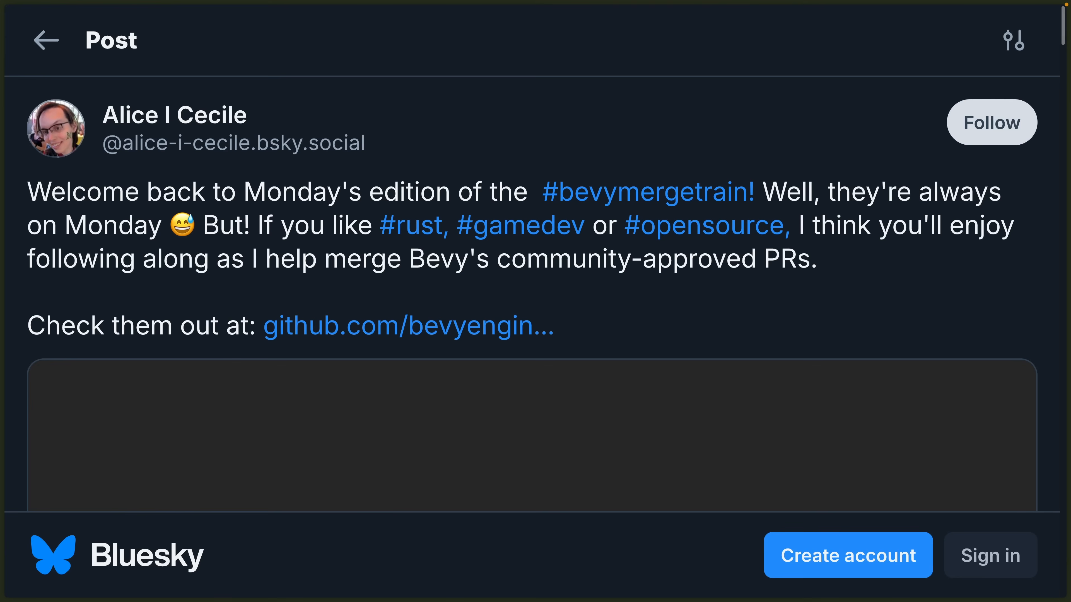
Scroll down the #bevymergetrain Bluesky post toward the next showcase.
{"action": "scroll", "scroll_direction": "down", "scroll_amount": 3}
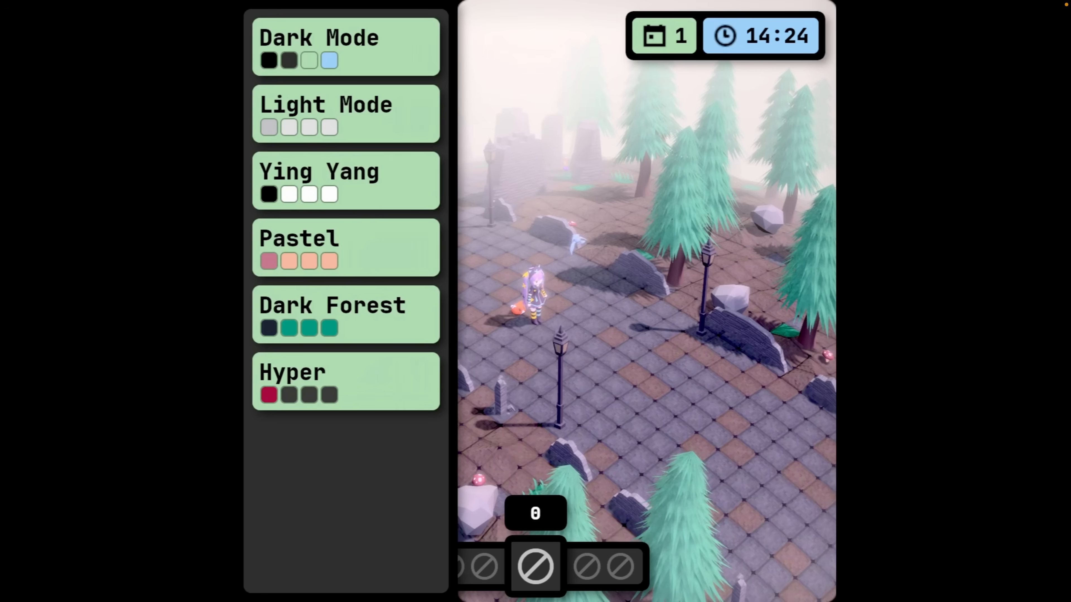
Cycle the demo interface through Light Mode, Ying Yang, Pastel, Dark Forest and one more colour theme.
{"action": "left_click", "coordinate": [344, 114]}
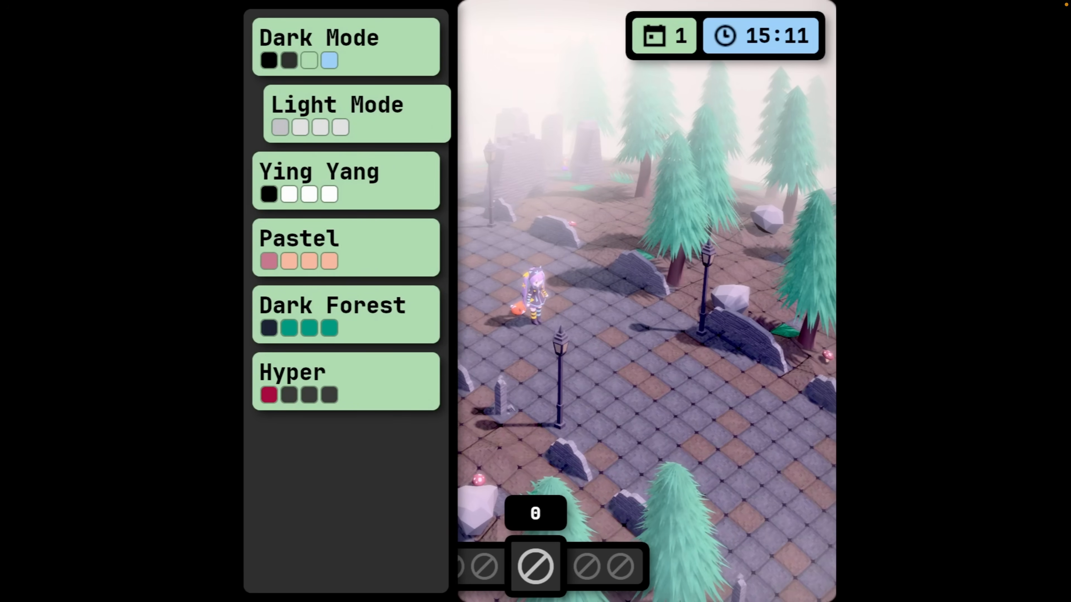
{"action": "left_click", "coordinate": [337, 114]}
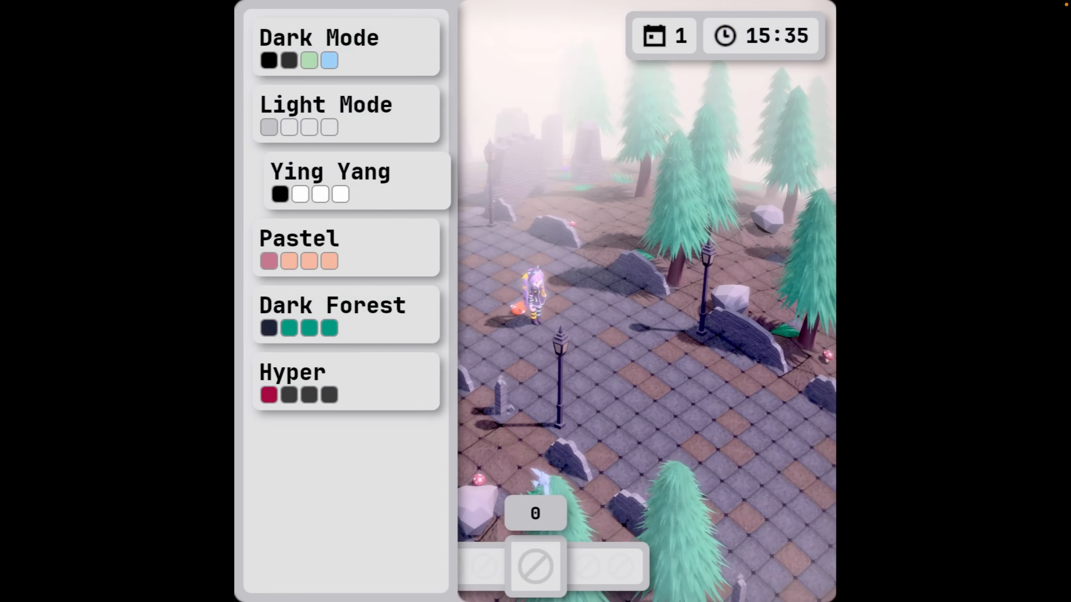
{"action": "left_click", "coordinate": [308, 247]}
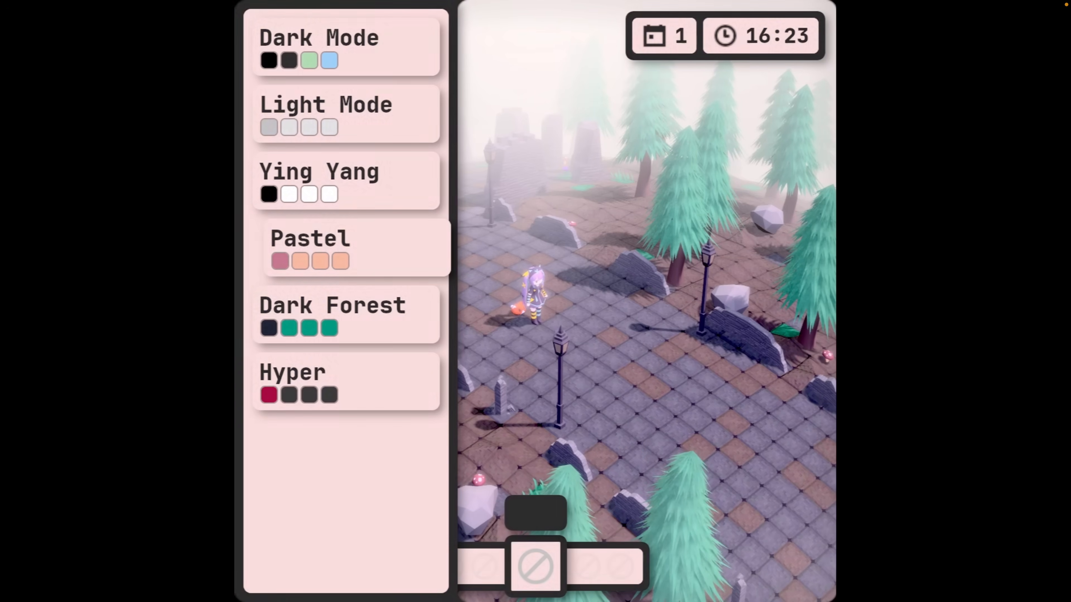
{"action": "left_click", "coordinate": [341, 314]}
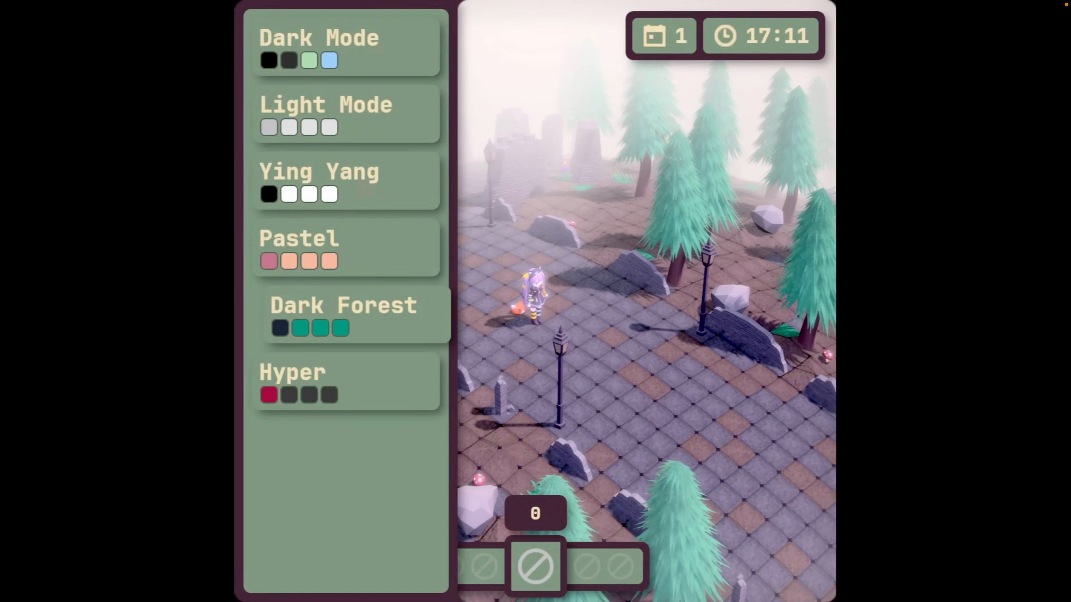
{"action": "left_click", "coordinate": [292, 372]}
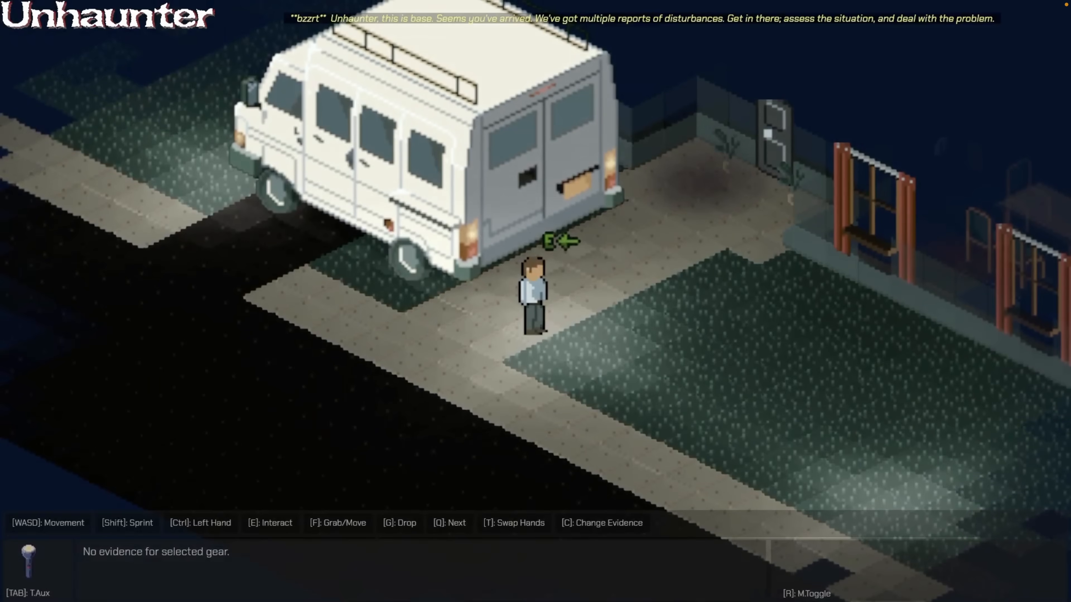
Walk the investigator forward from the van into the dark house.
{"action": "key", "text": "w"}
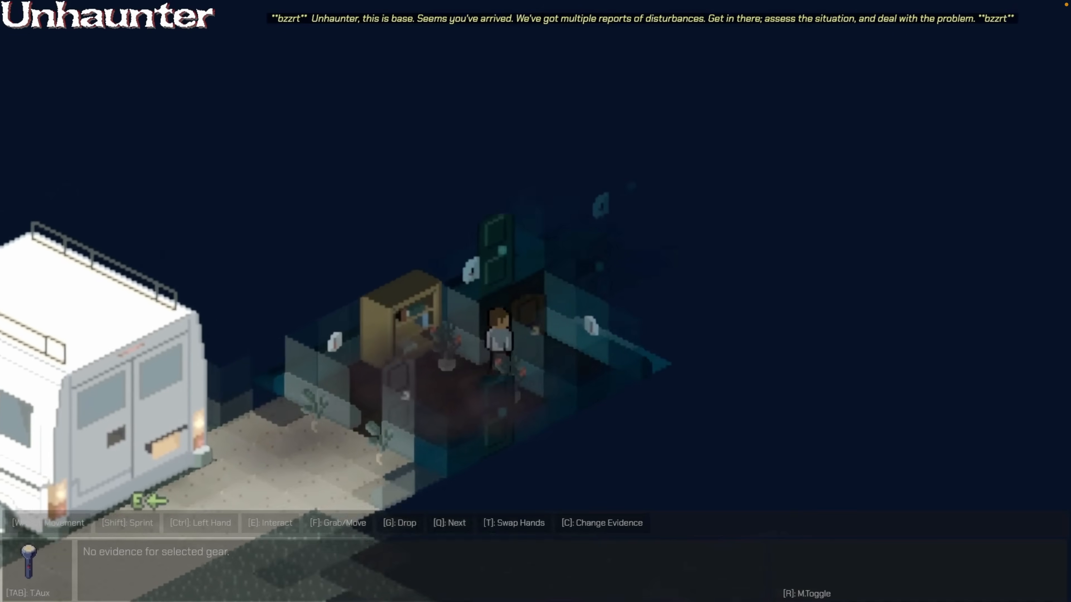
{"action": "key", "text": "w"}
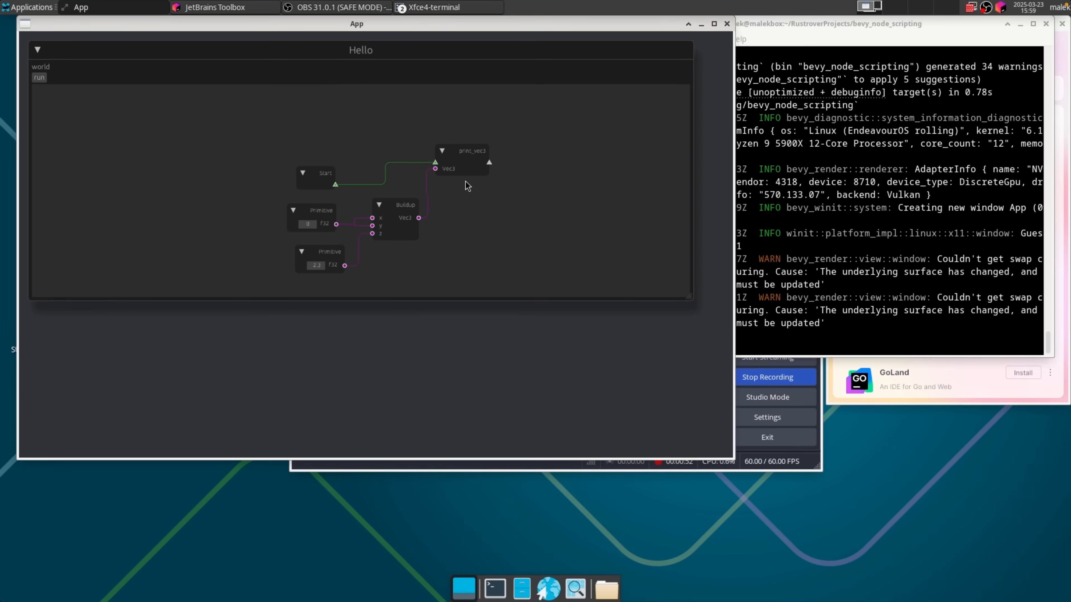
Add a Breakdown node with &mut outputs fed by Buildup's Vec3, then a Function node.
{"action": "right_click", "coordinate": [465, 185]}
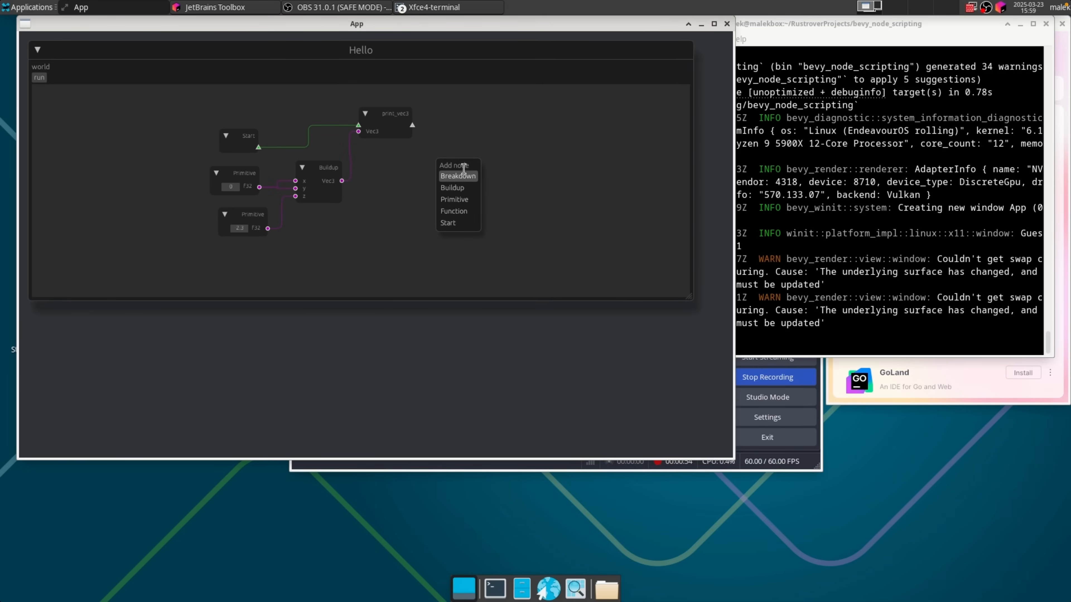
{"action": "left_click", "coordinate": [458, 176]}
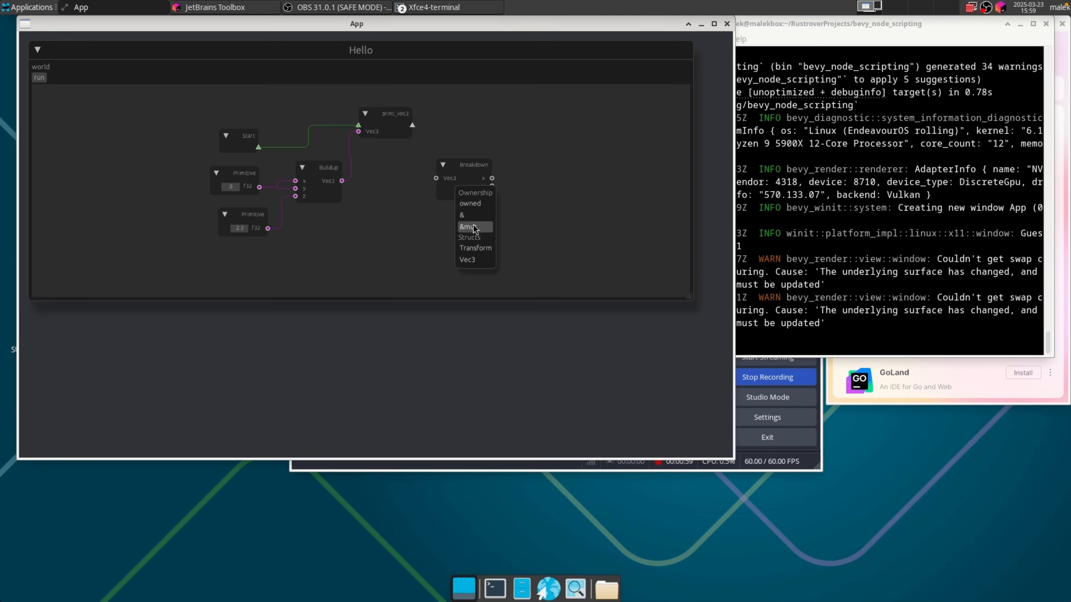
{"action": "left_click", "coordinate": [466, 226]}
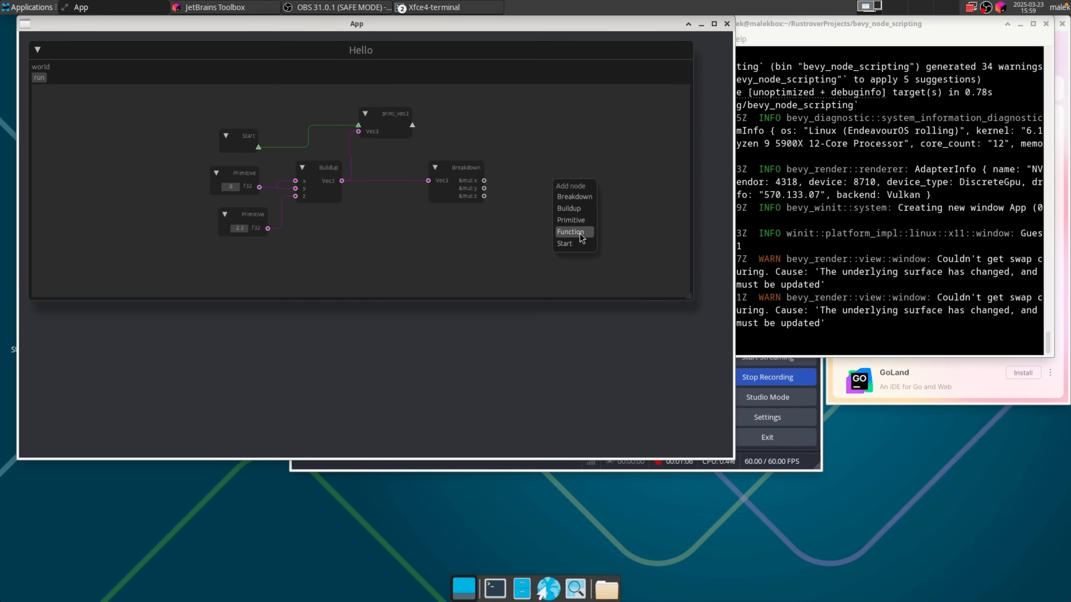
{"action": "left_click", "coordinate": [571, 231]}
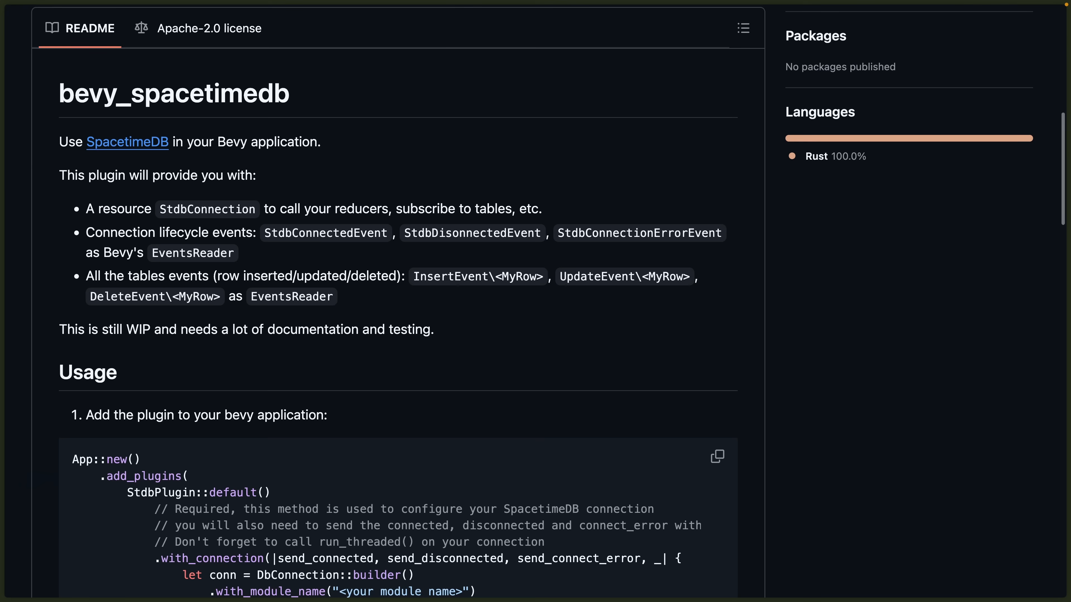
{"action": "mouse_move", "coordinate": [221, 160]}
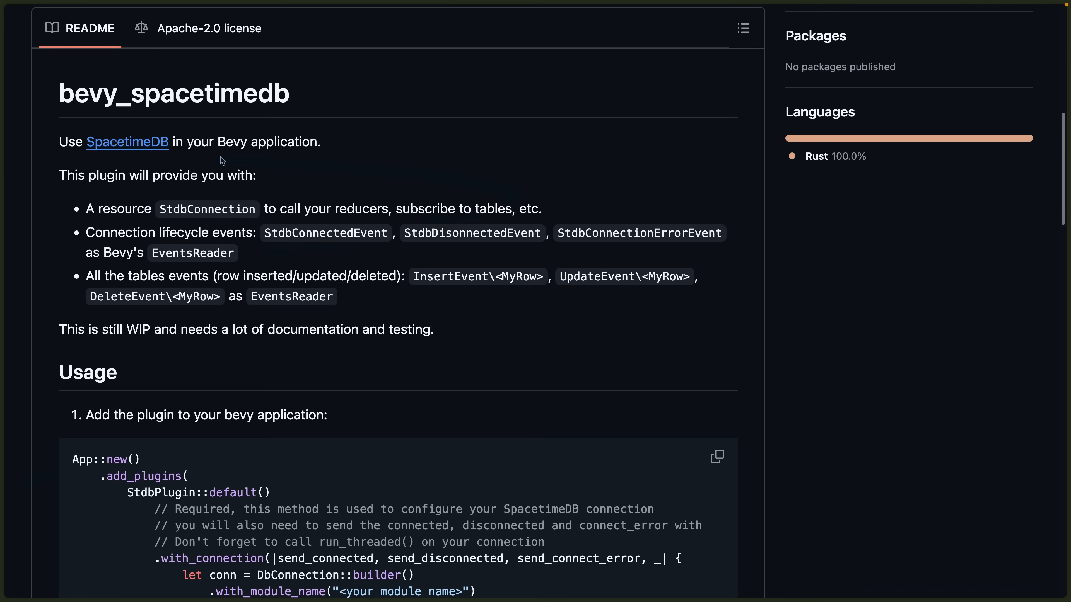
Show the bevy_spacetimedb README on using SpacetimeDB in a Bevy application.
{"action": "left_click", "coordinate": [127, 142]}
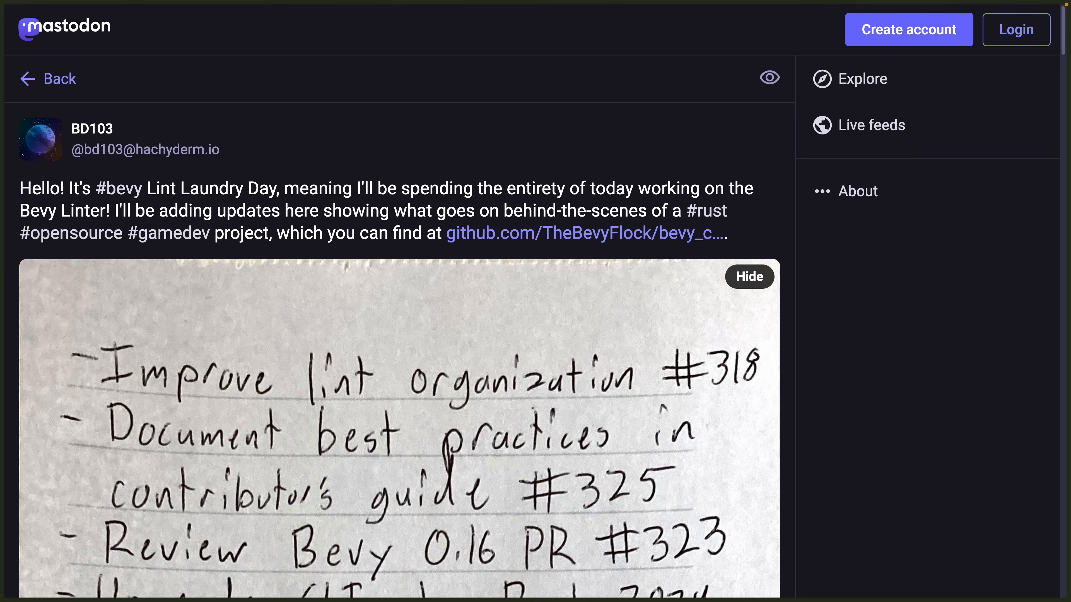
{"action": "mouse_move", "coordinate": [529, 564]}
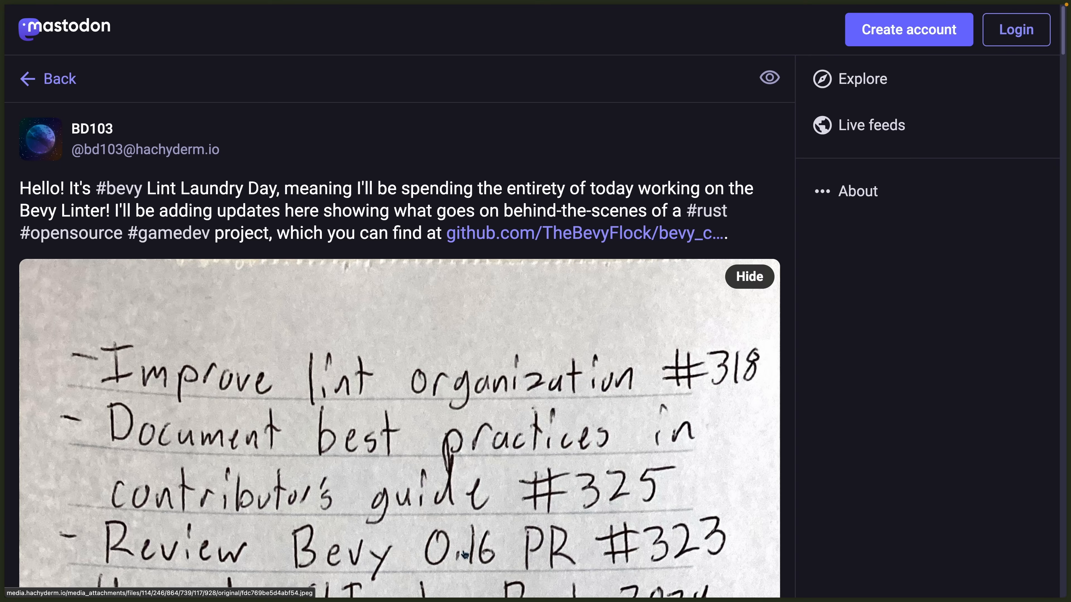
{"action": "mouse_move", "coordinate": [842, 585]}
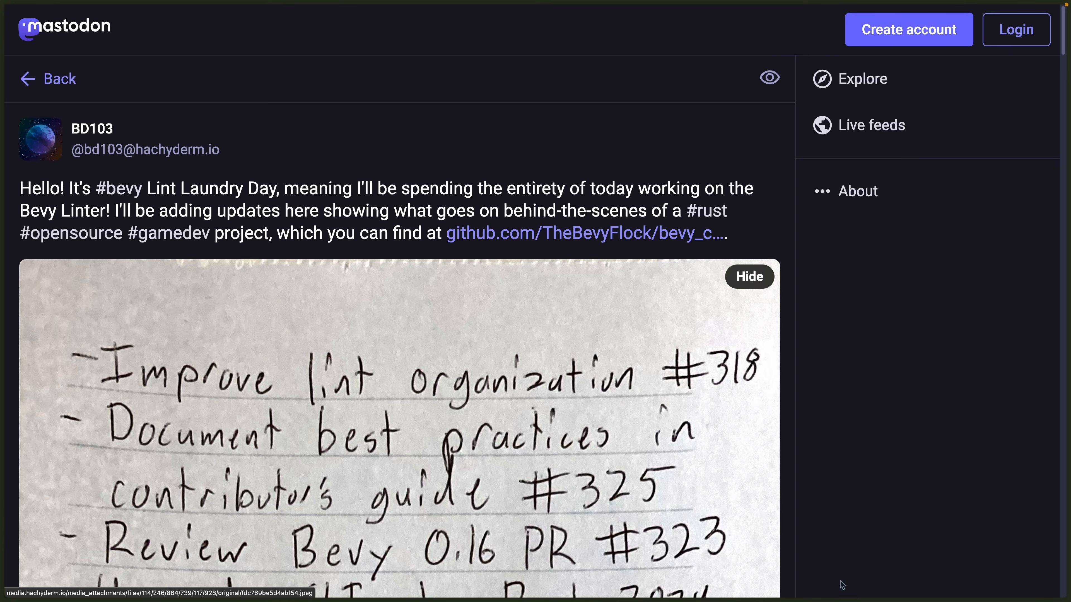